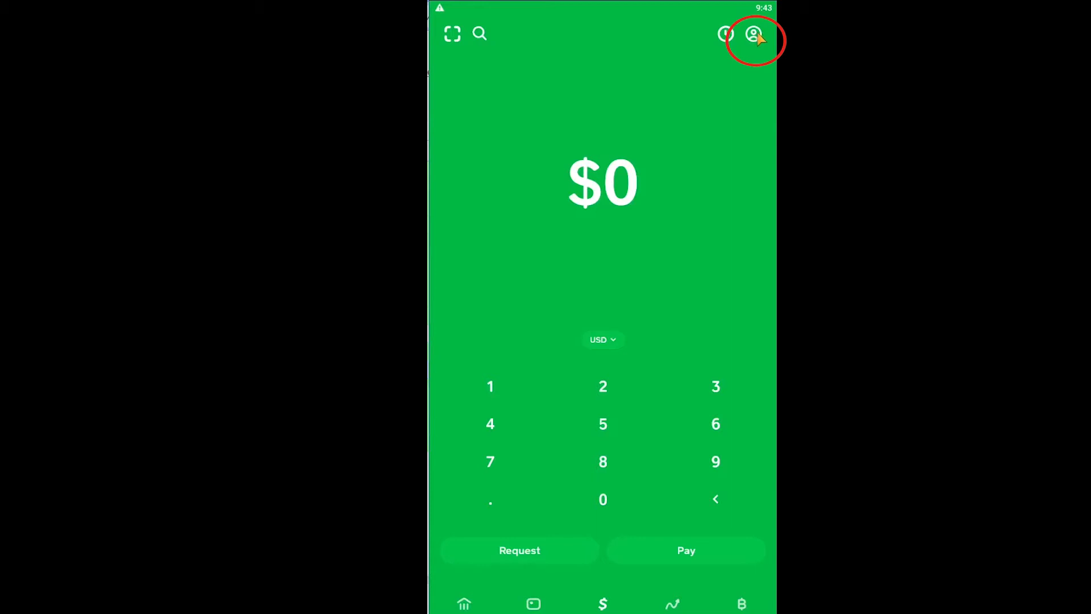
- From the profile, open Linked Banks to reach the add-a-bank debit card form
{"action": "left_click", "coordinate": [754, 34]}
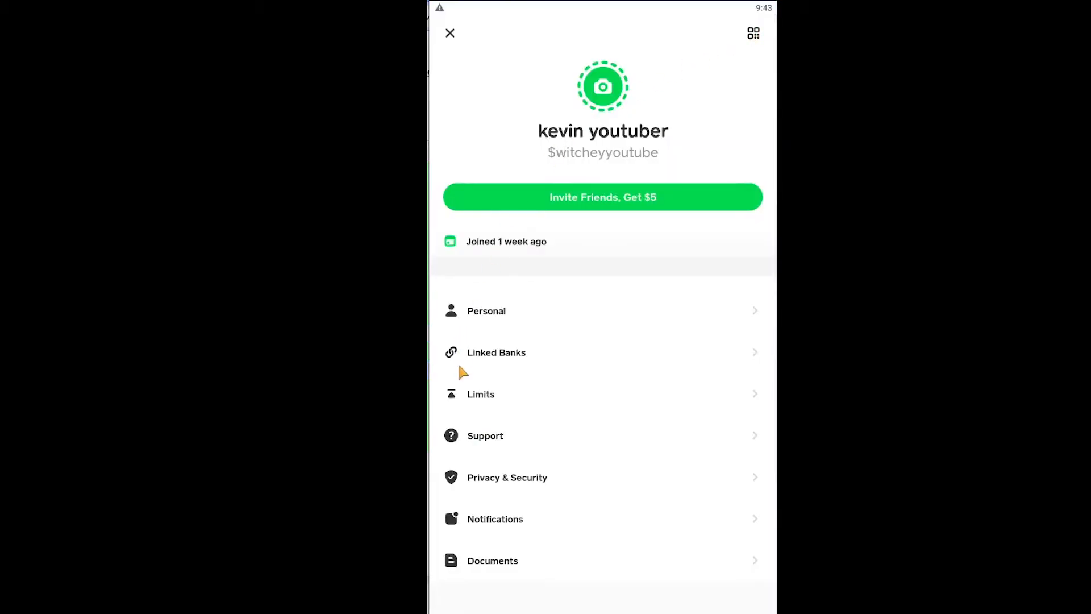
{"action": "left_click", "coordinate": [496, 352]}
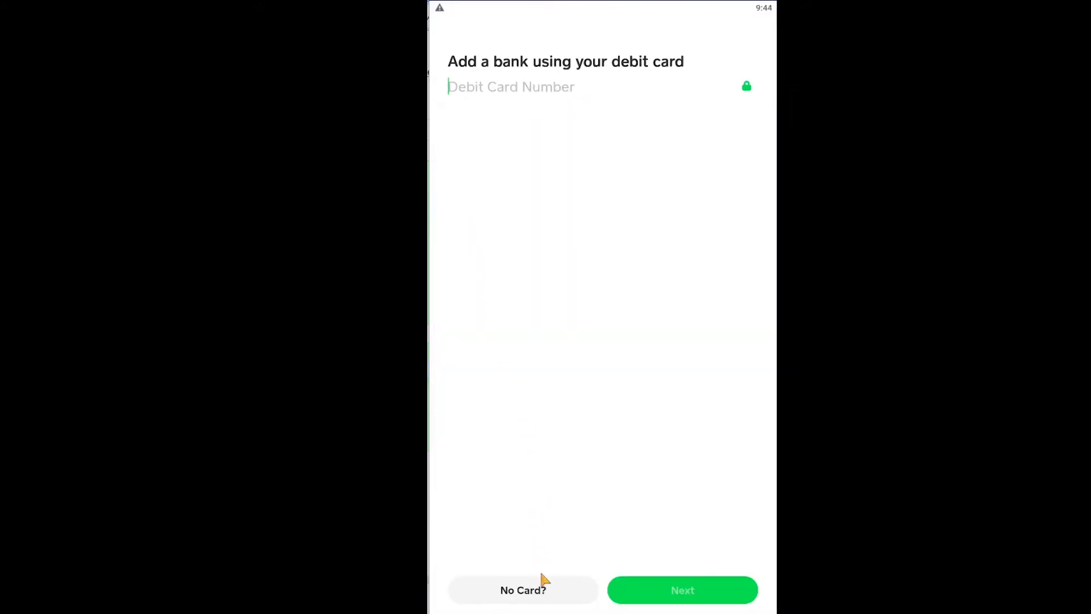
- Choose No Card and accept Plaid's consent to reach the bank institution list
{"action": "left_click", "coordinate": [523, 589]}
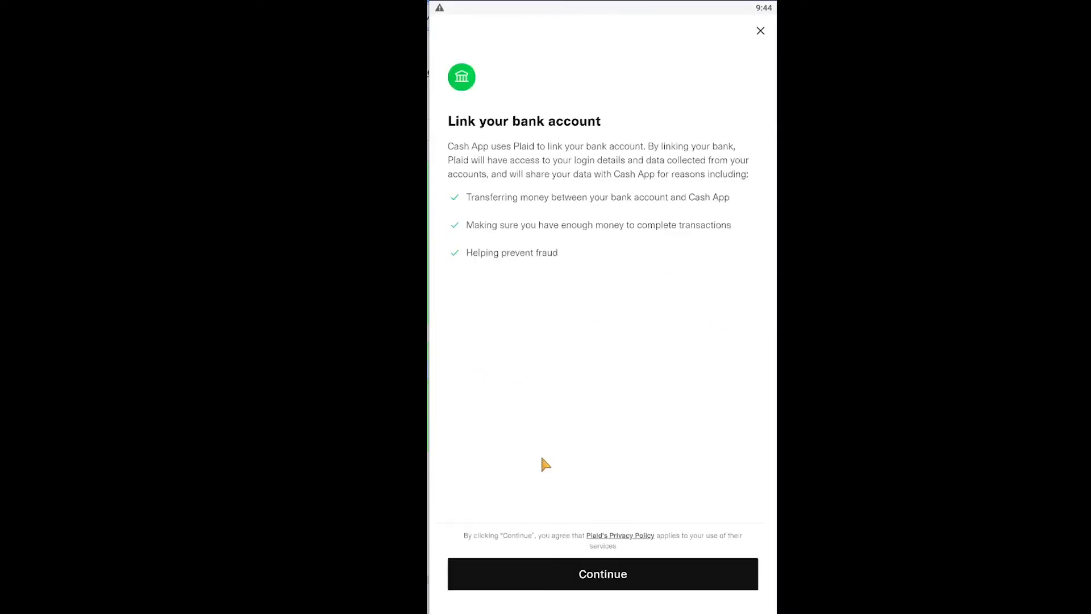
{"action": "left_click", "coordinate": [602, 574]}
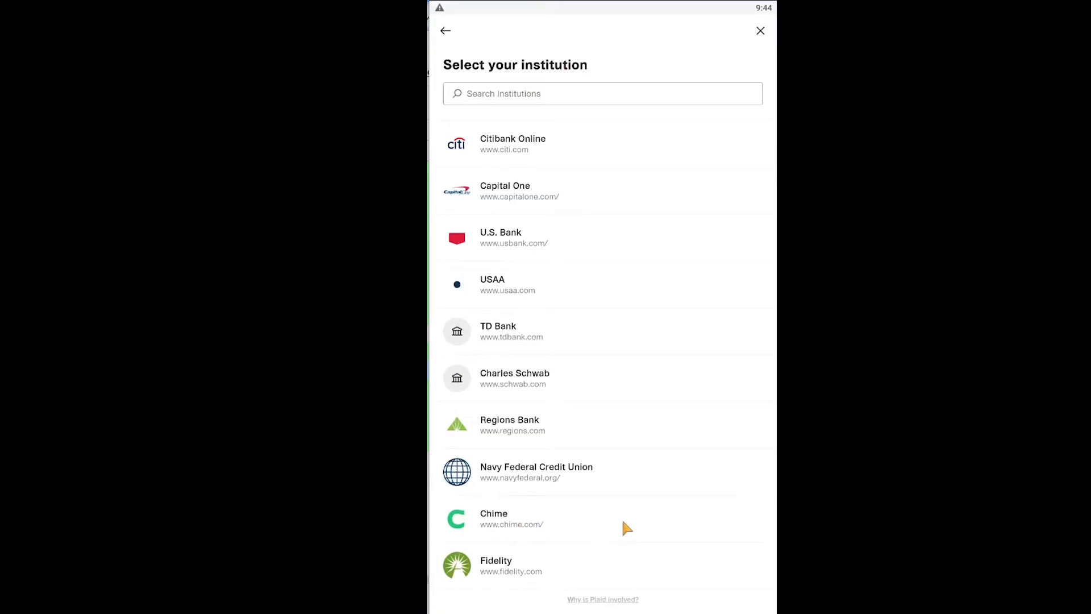
- Select Chime from the institution list and begin entering its login details
{"action": "left_click", "coordinate": [493, 518]}
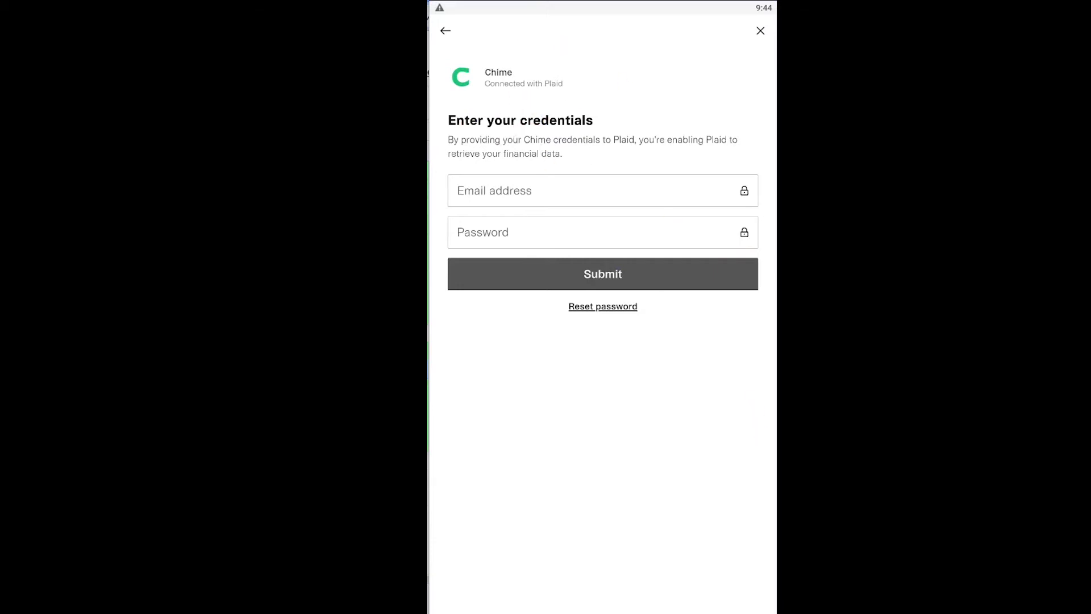
{"action": "left_click", "coordinate": [446, 31]}
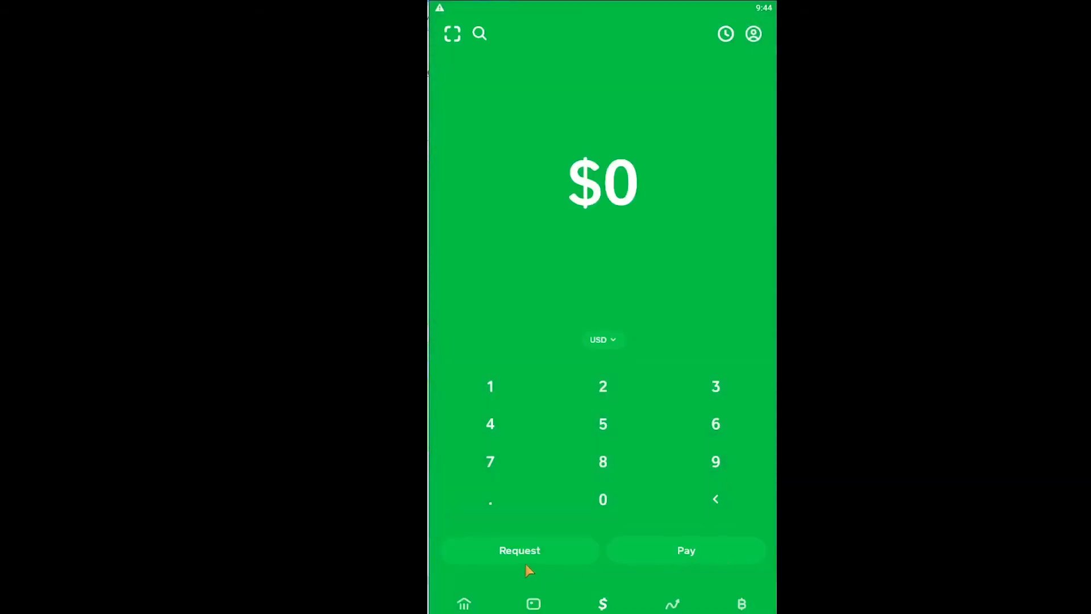
{"action": "mouse_move", "coordinate": [473, 600]}
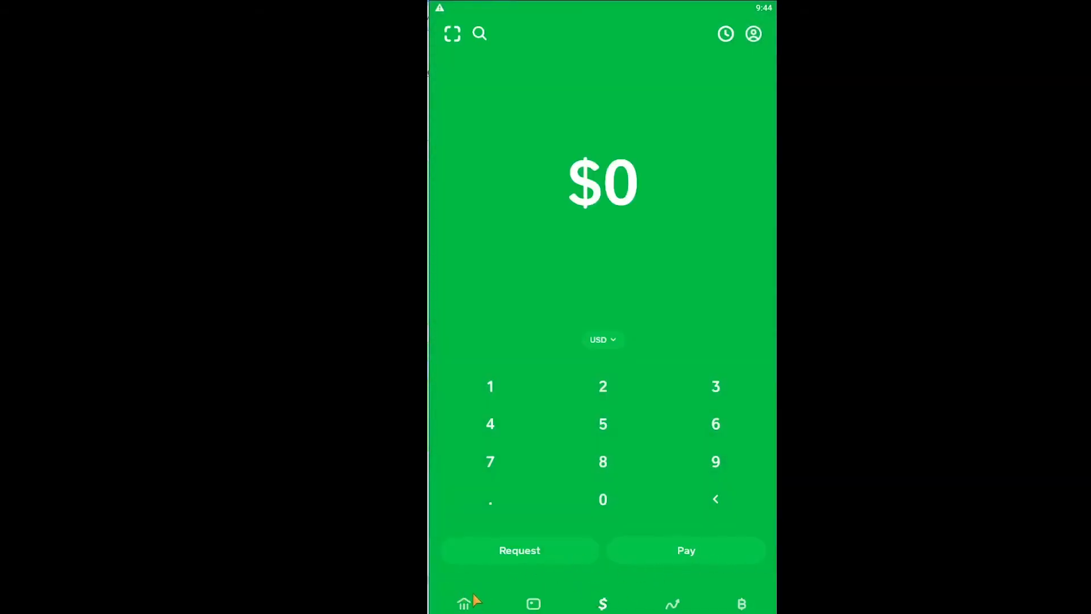
{"action": "mouse_move", "coordinate": [497, 595]}
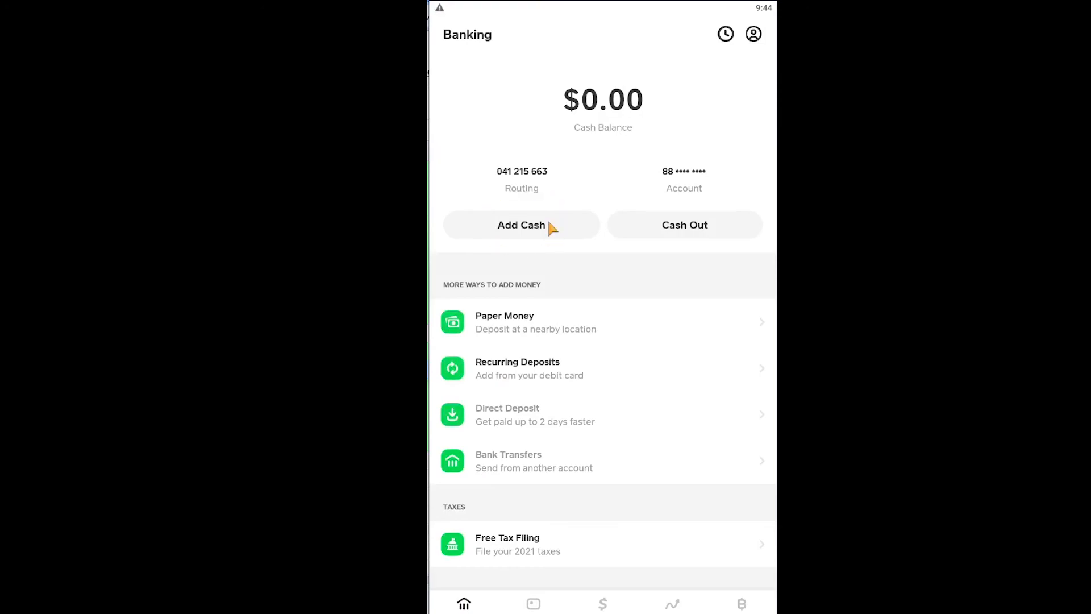
{"action": "mouse_move", "coordinate": [597, 196]}
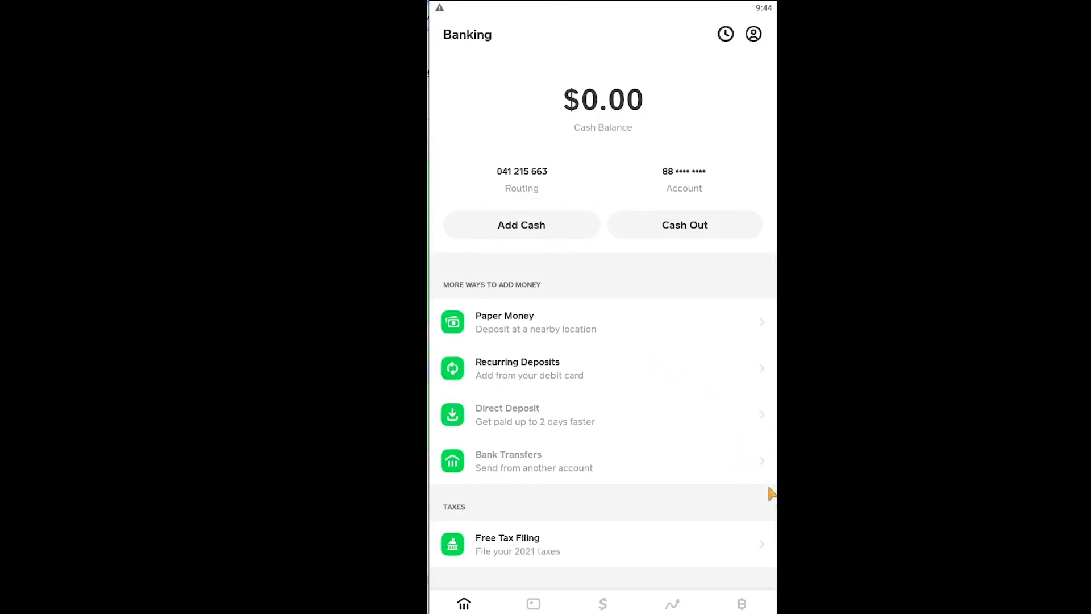
{"action": "left_click", "coordinate": [602, 604]}
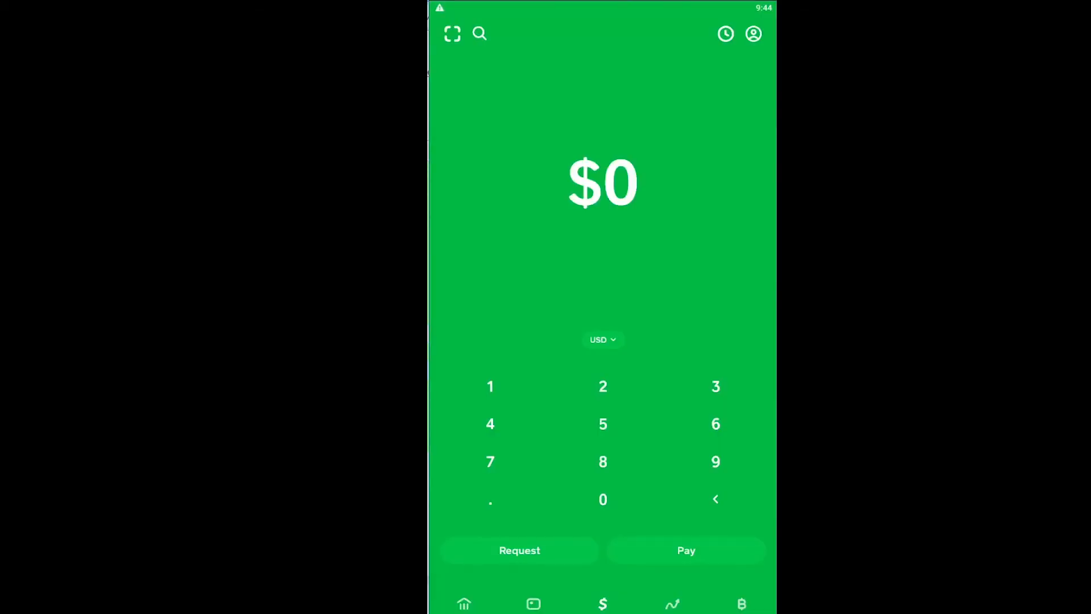